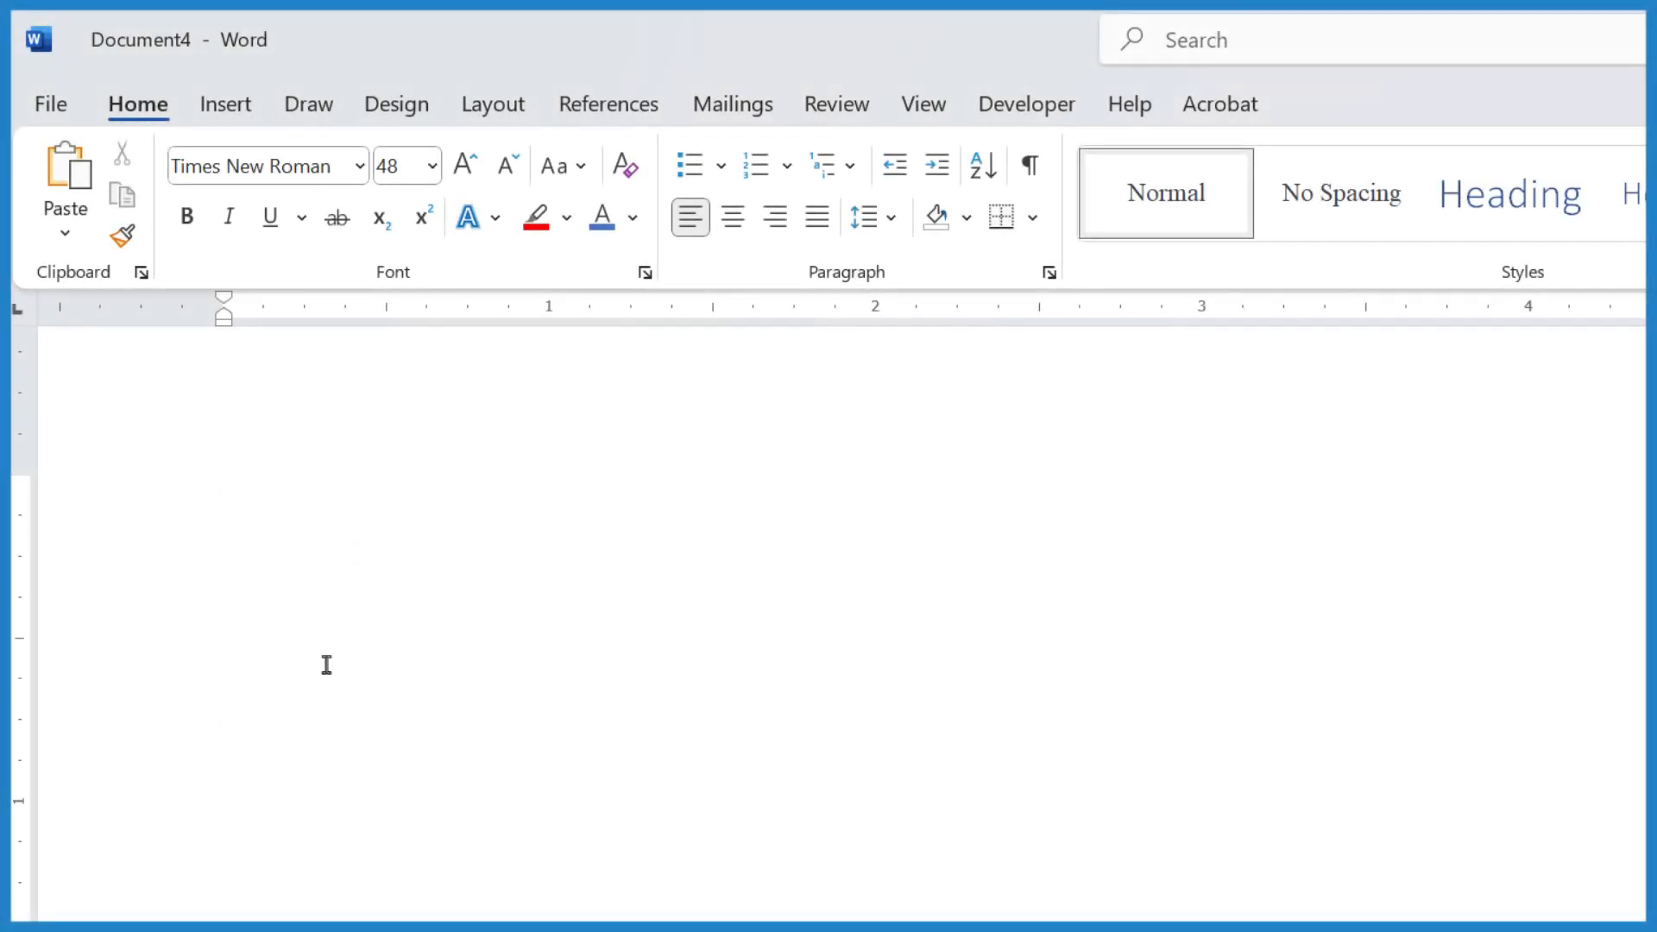
mouse_move(328, 648)
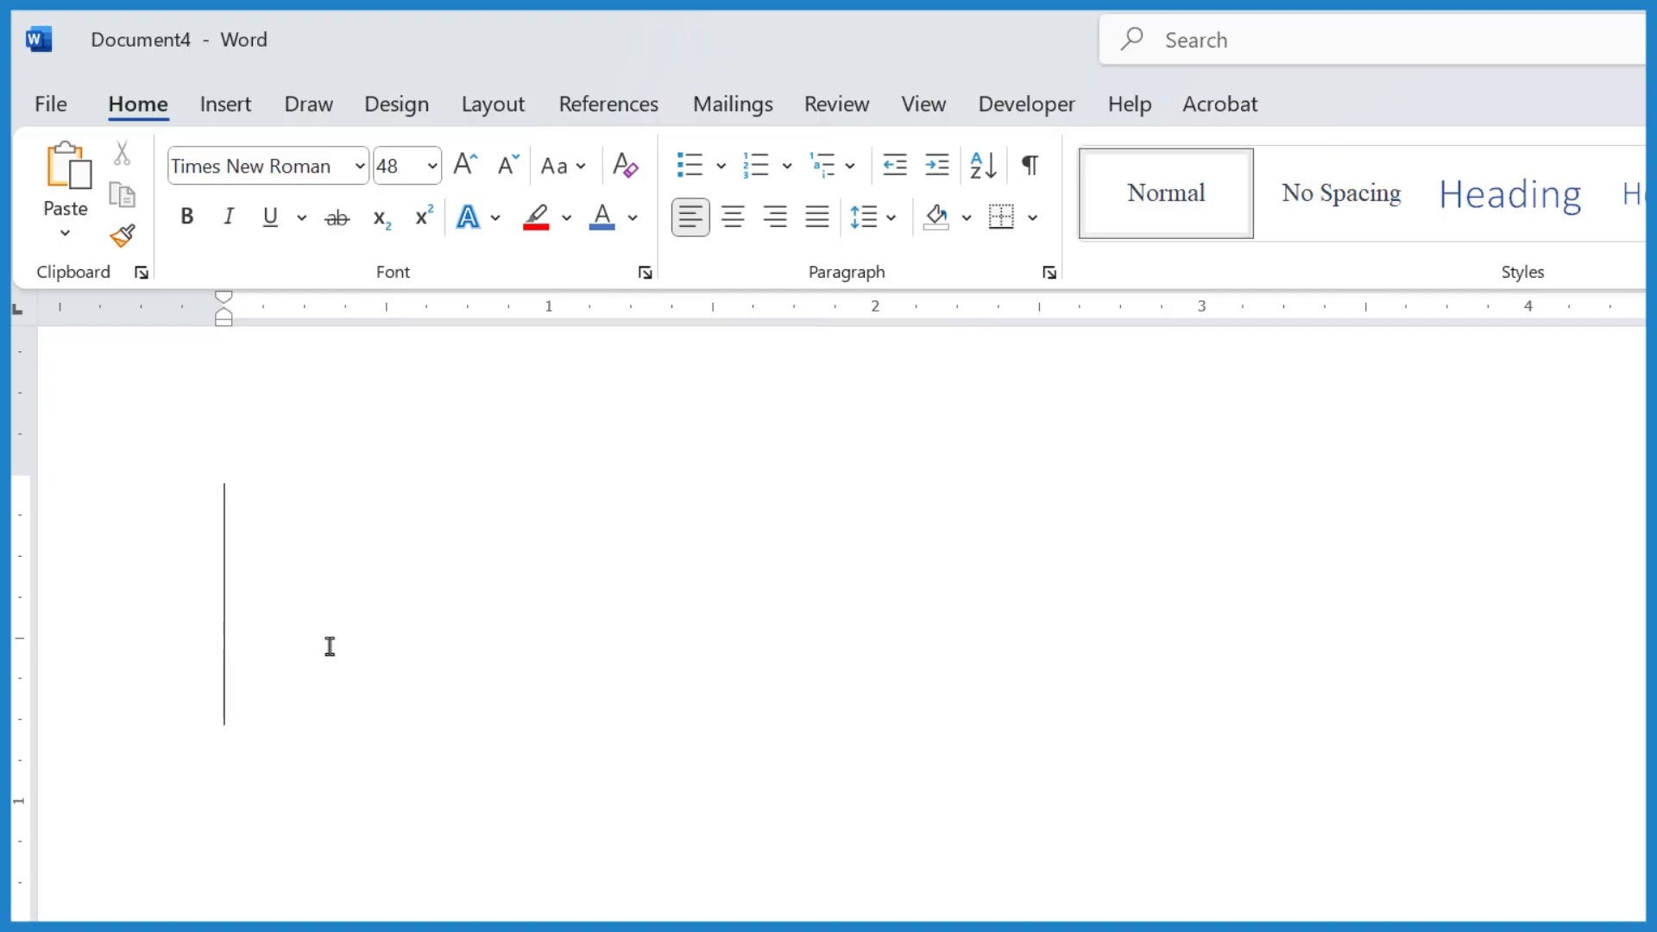
Enter 3/4 so AutoFormat turns it into a single ¾ character, then place the cursor after it
text(3/)
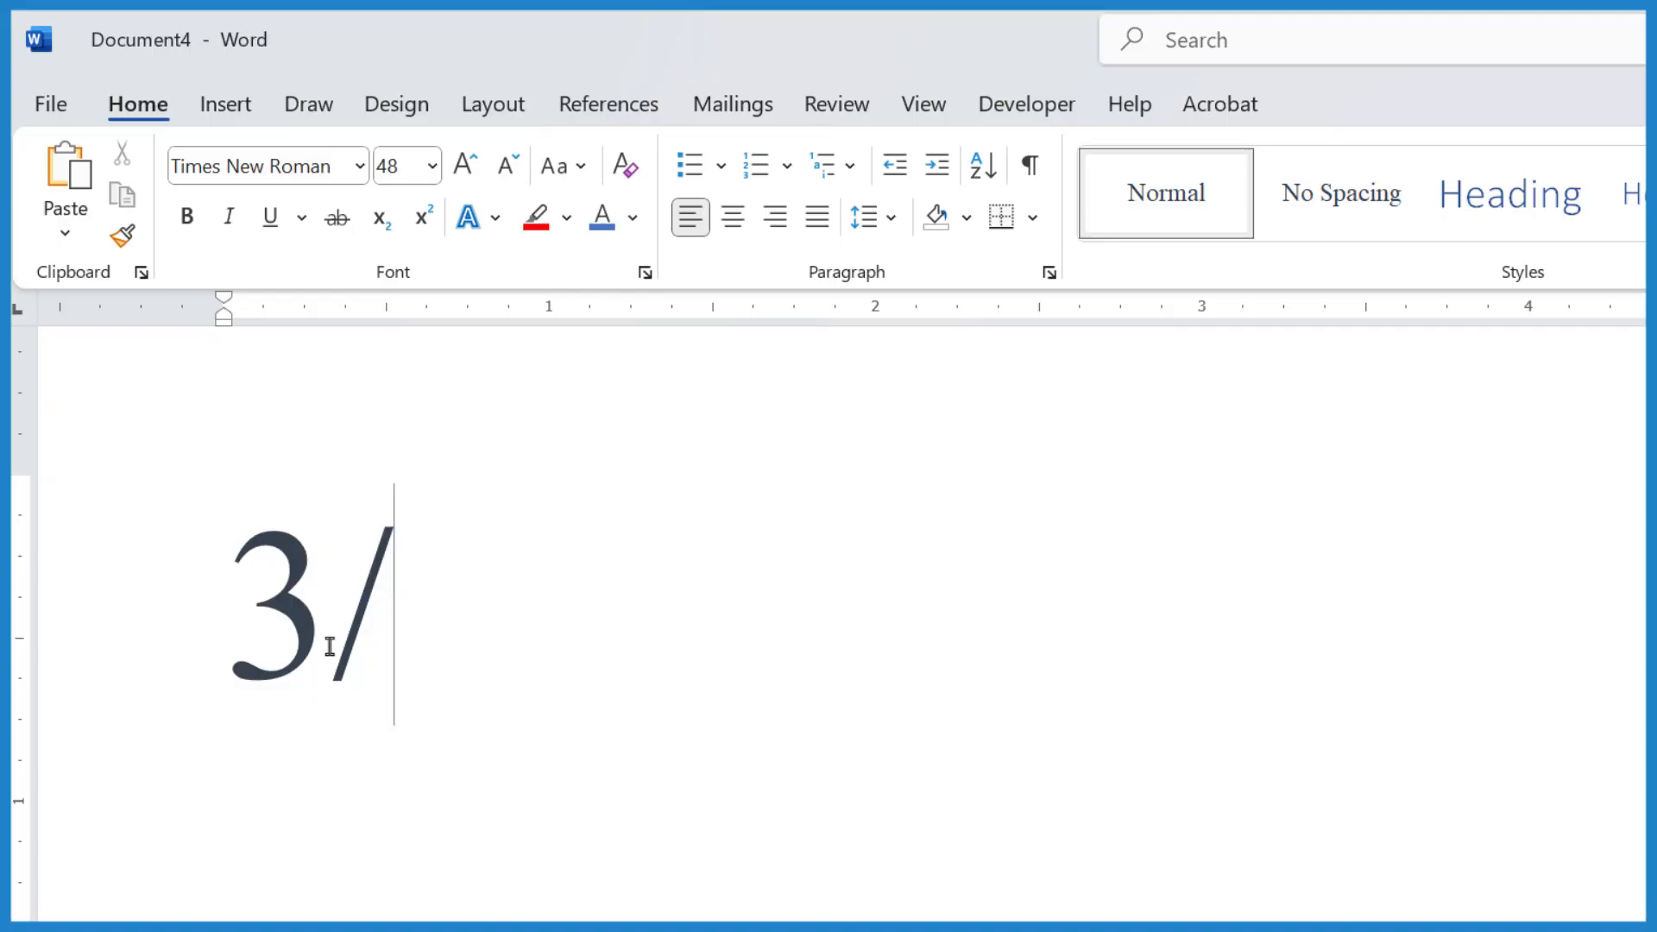
text(4)
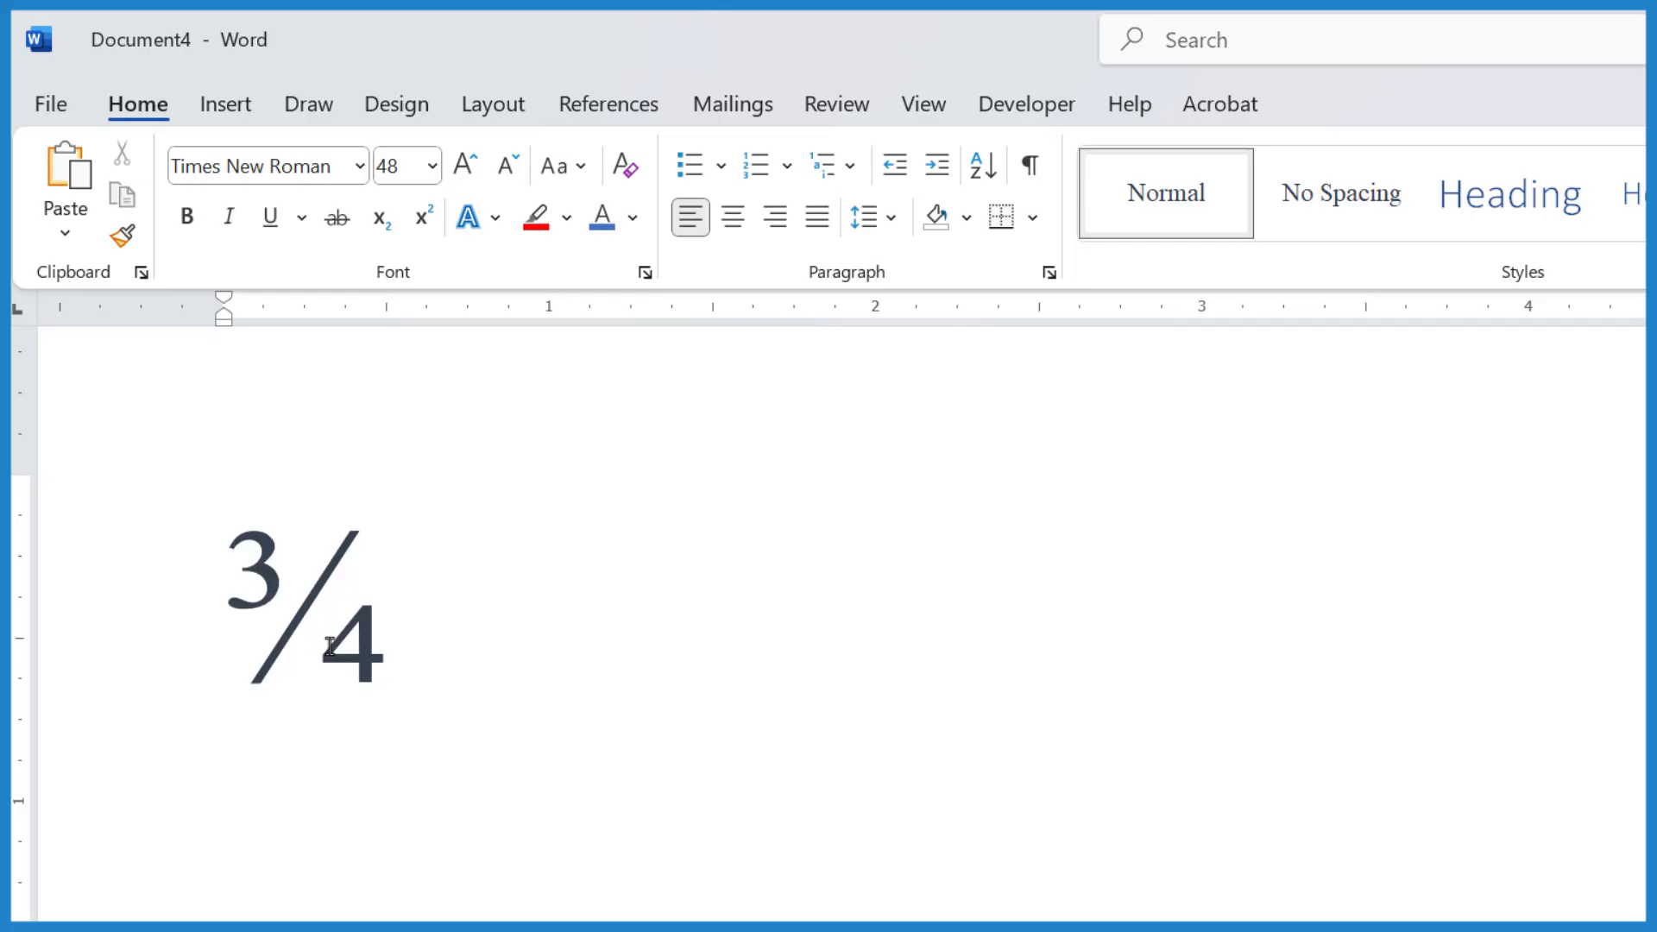
click(440, 607)
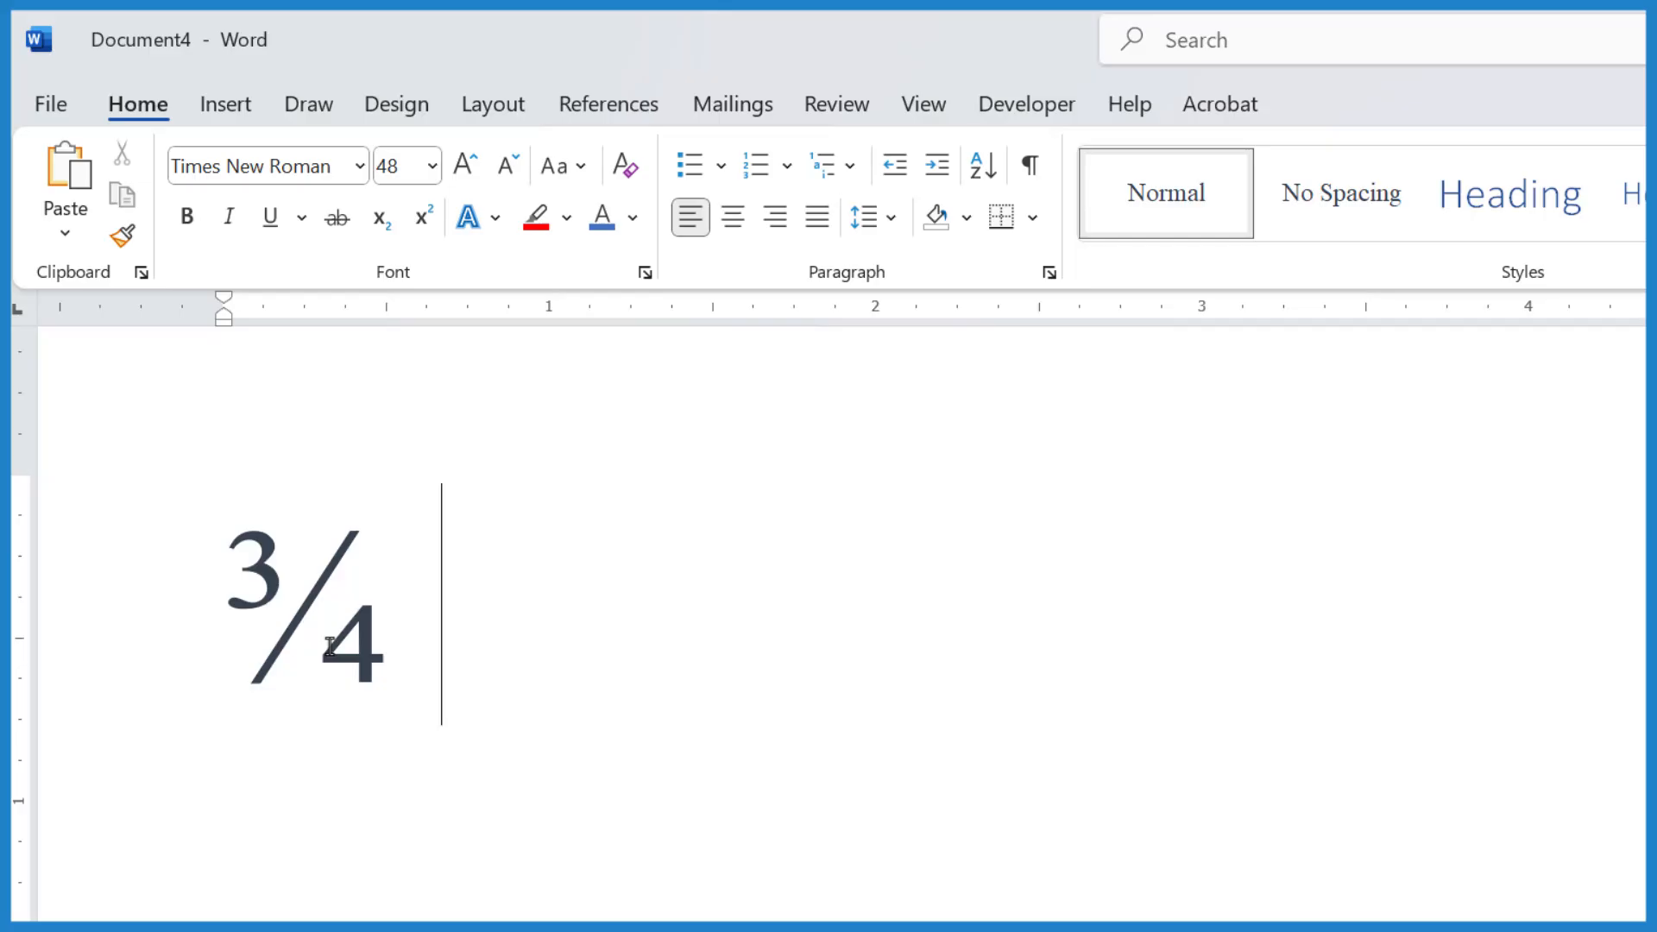
click(225, 103)
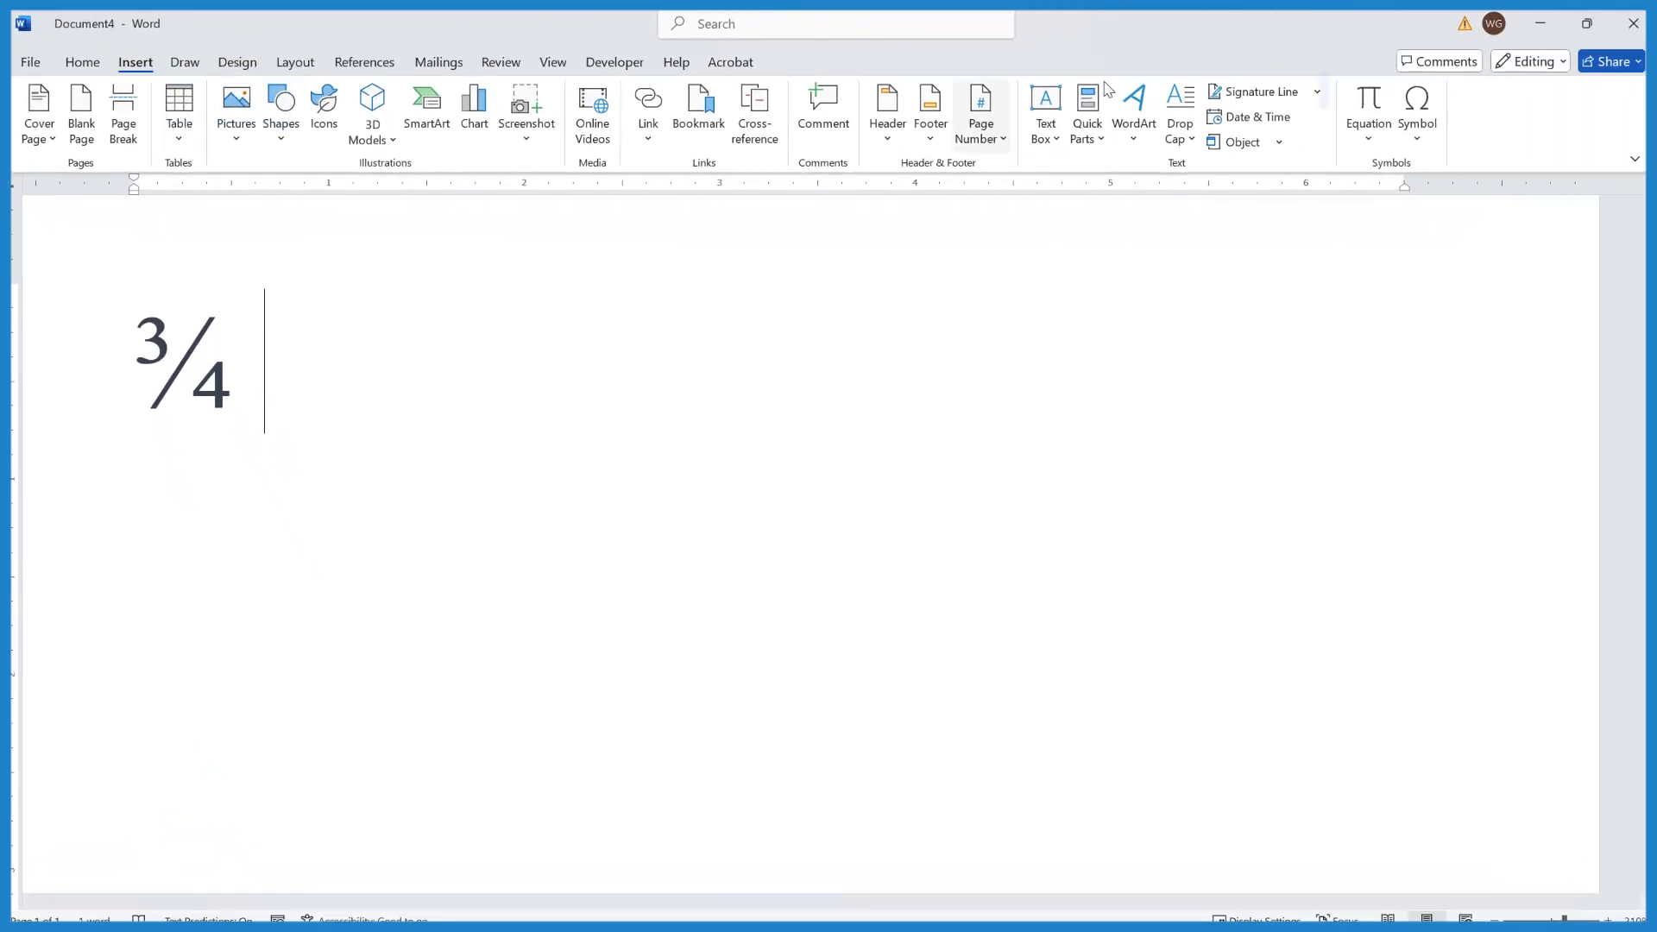
Start a new handwritten Ink Equation from the Insert tab's Equation list
click(1368, 105)
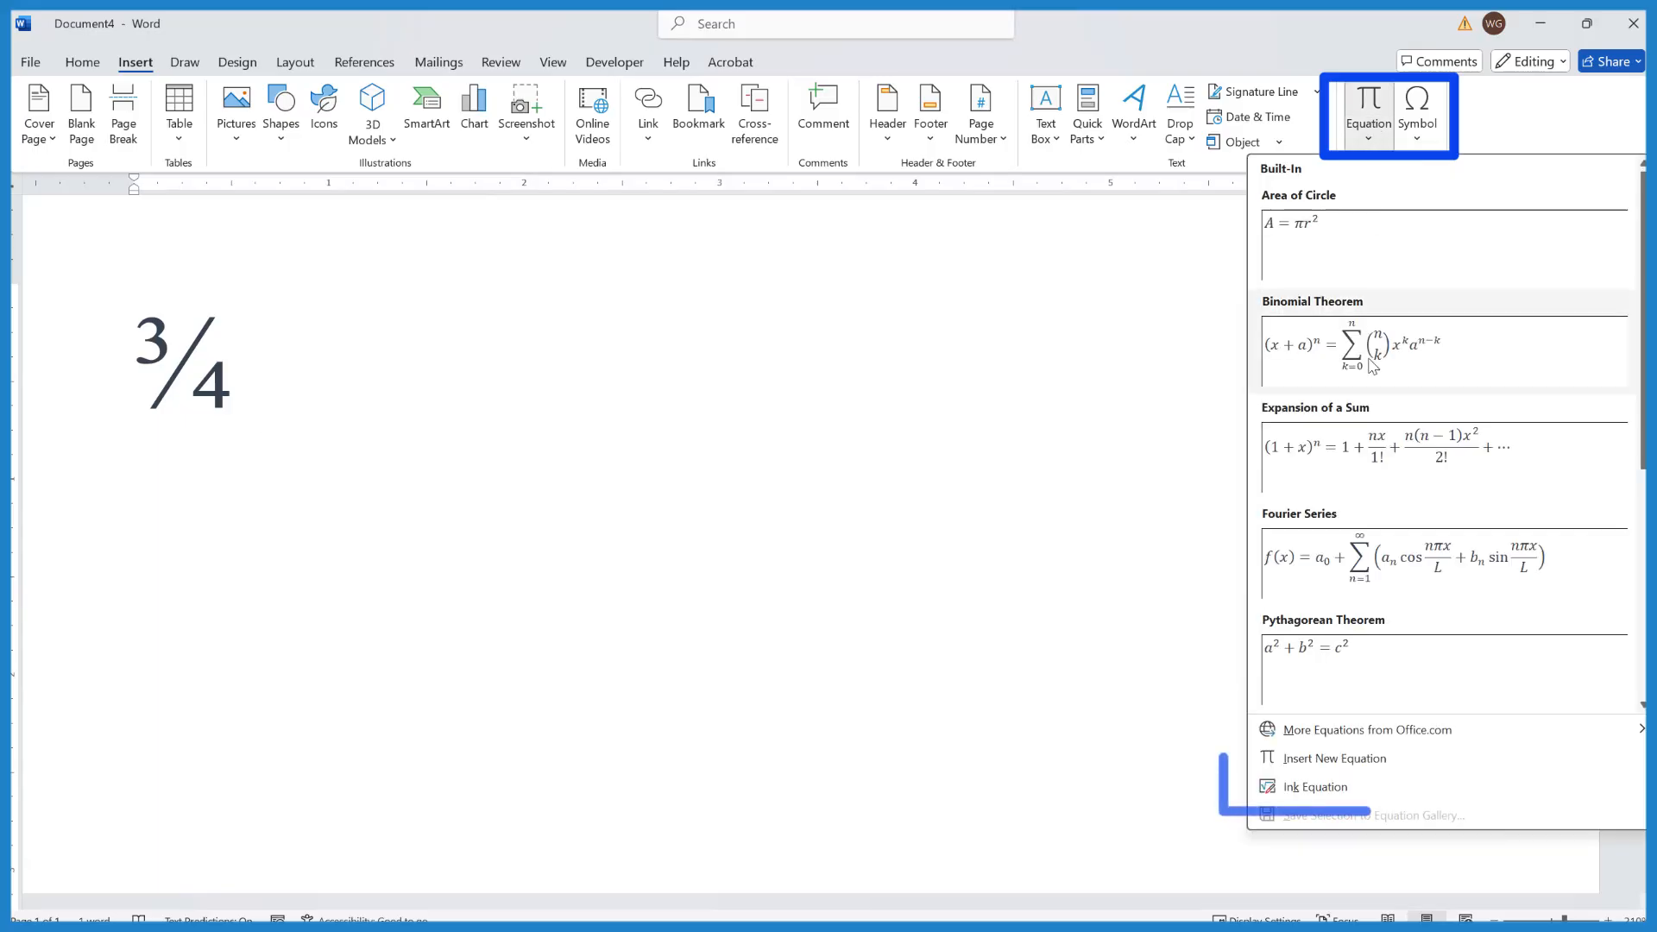
click(1315, 787)
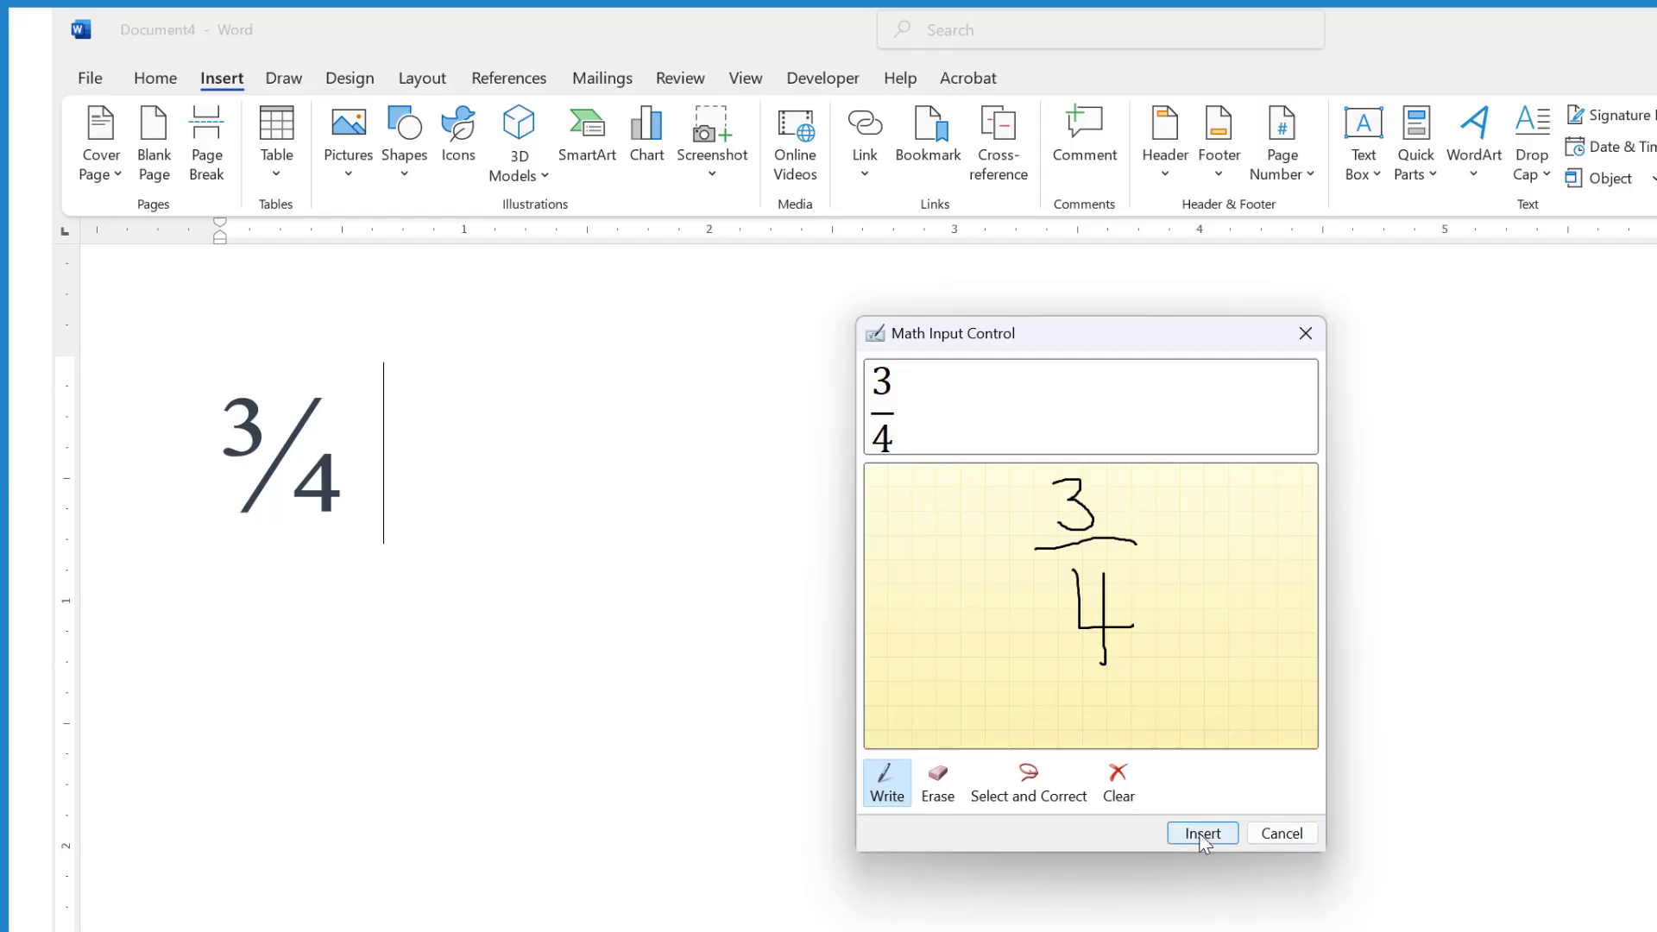
Insert the recognised handwritten 3 over 4 as a stacked equation fraction beside the ¾
click(1202, 832)
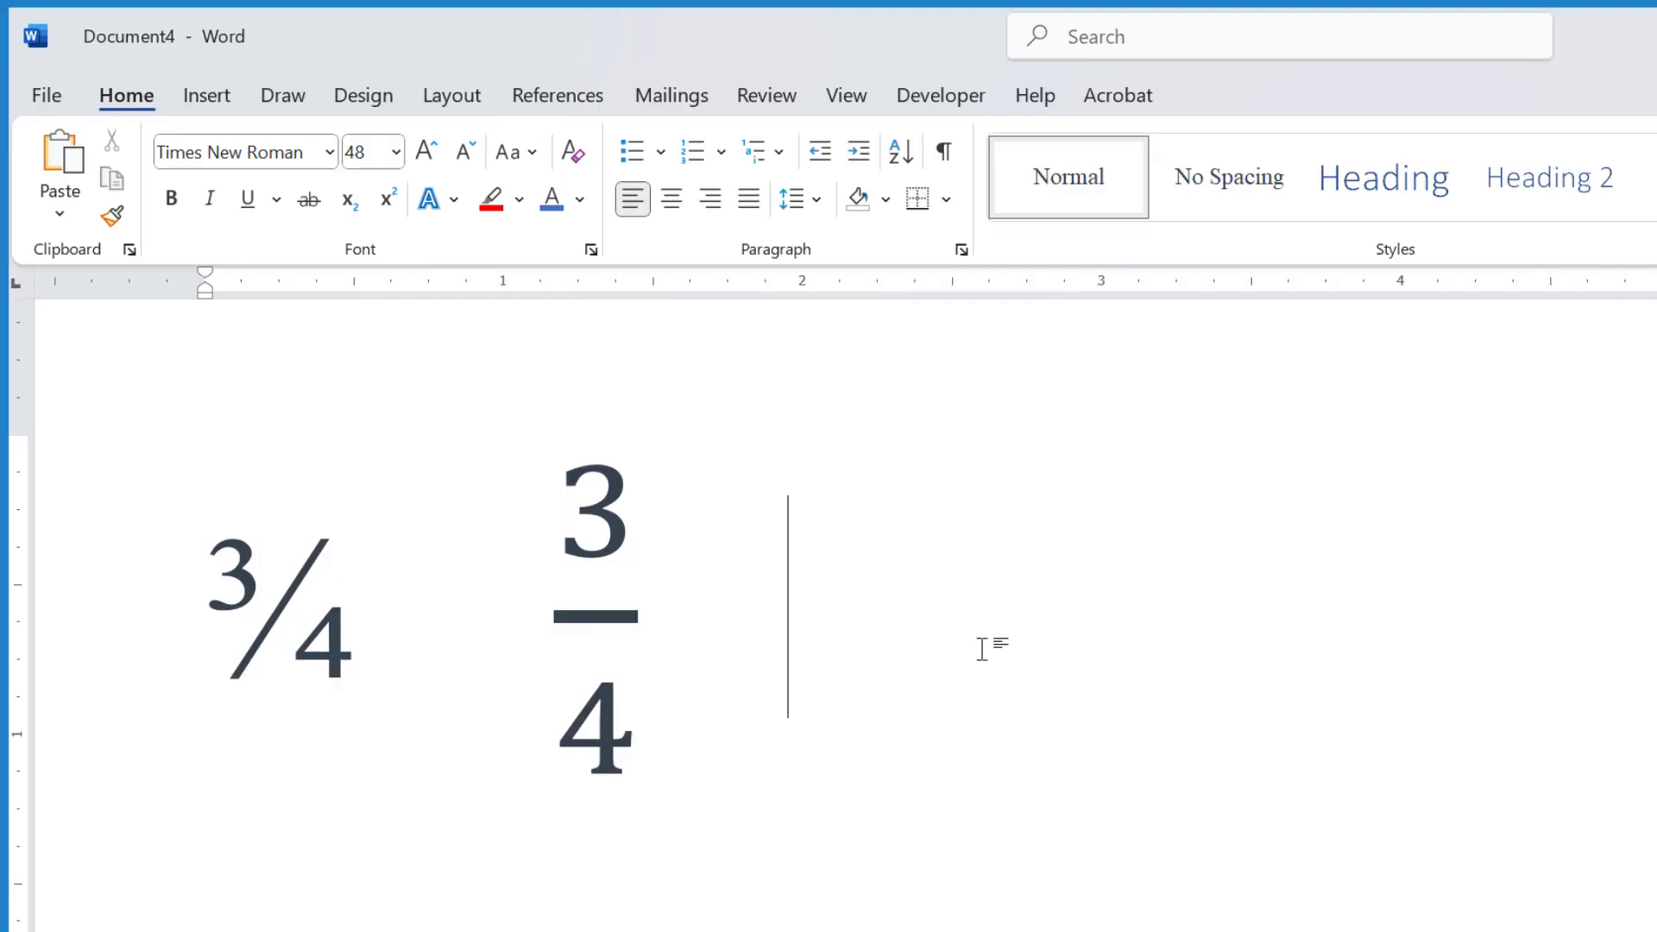
Paste the copied ¾ symbol as plain text (Keep Text Only) after the stacked equation
right_click(987, 647)
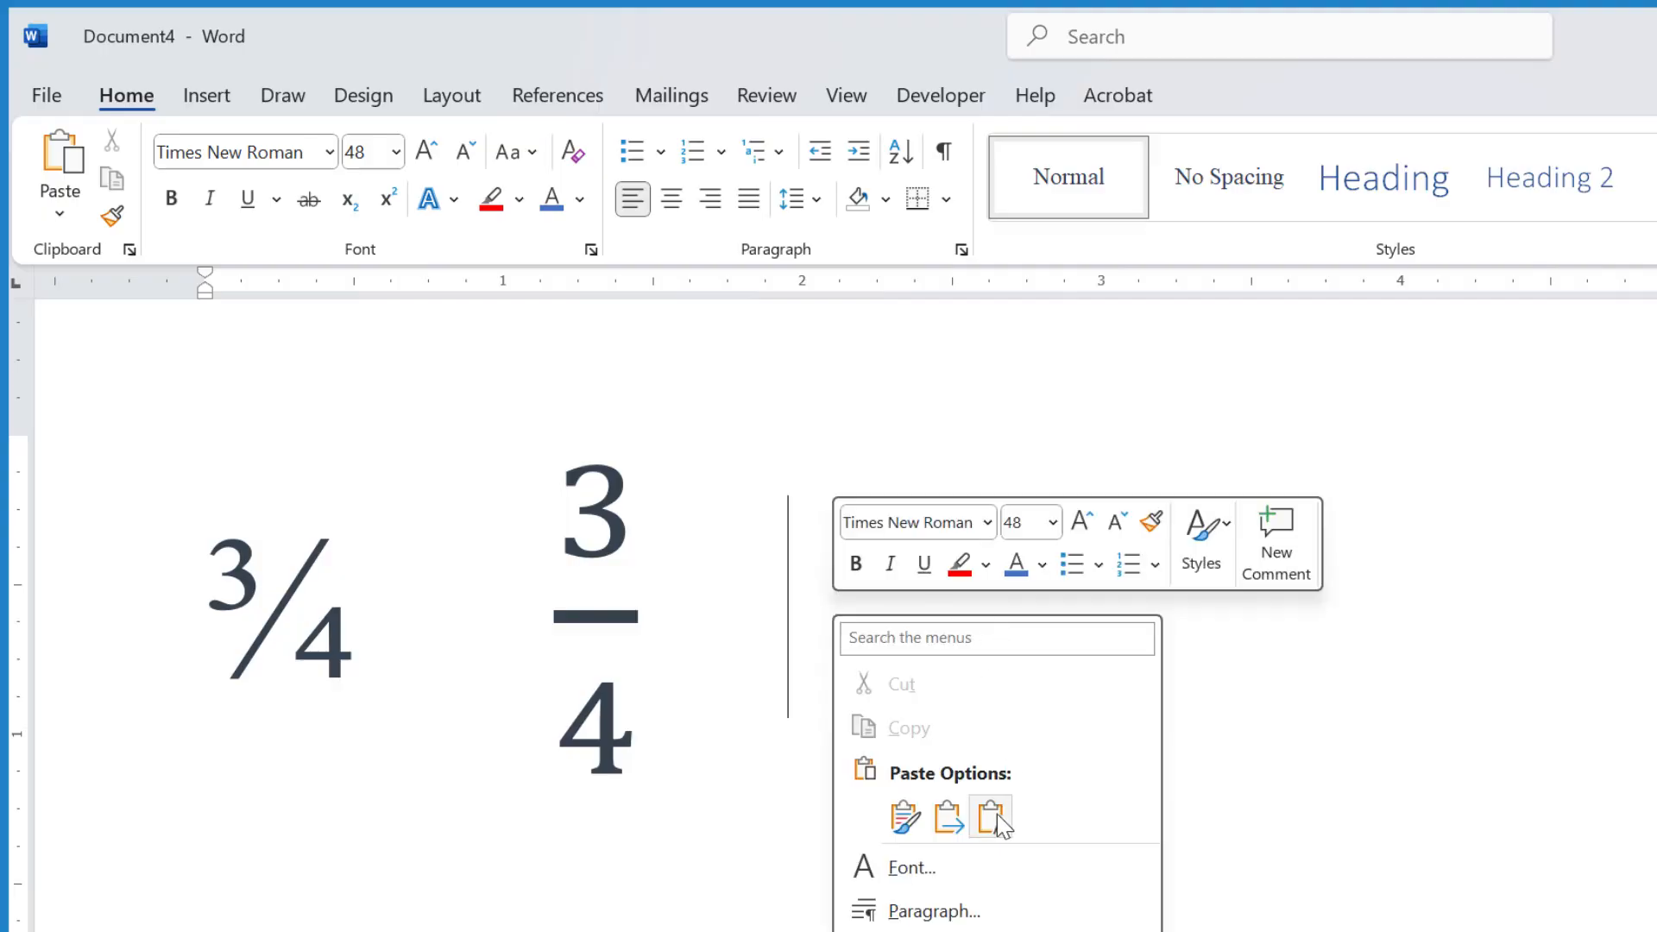
click(991, 816)
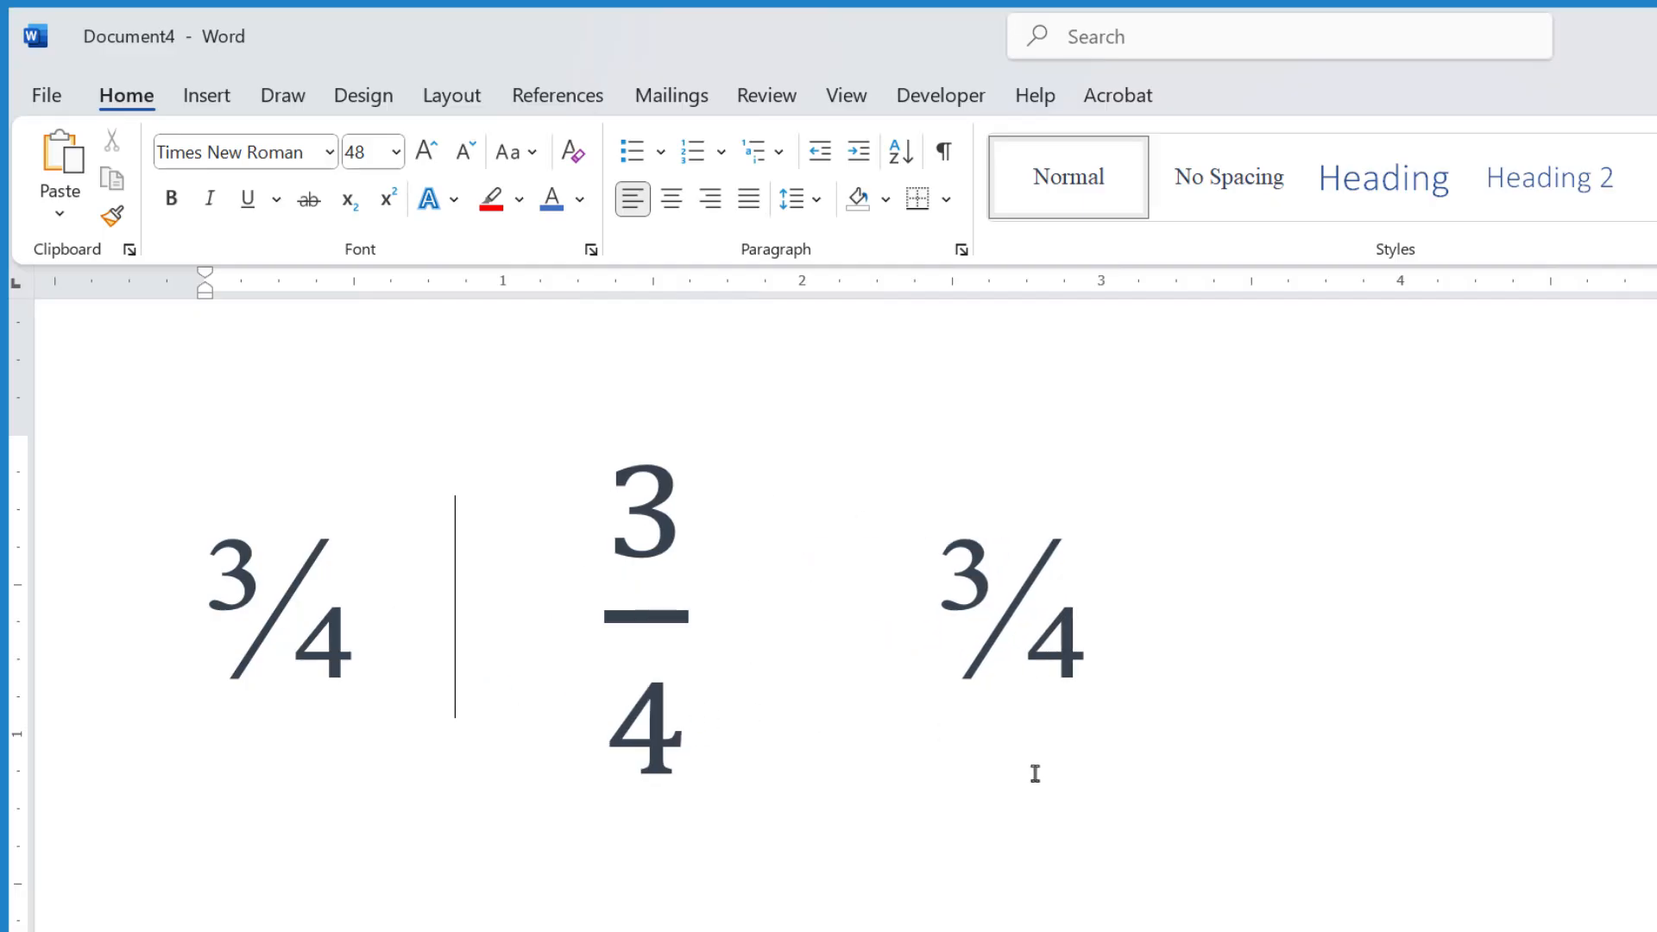
mouse_move(1142, 603)
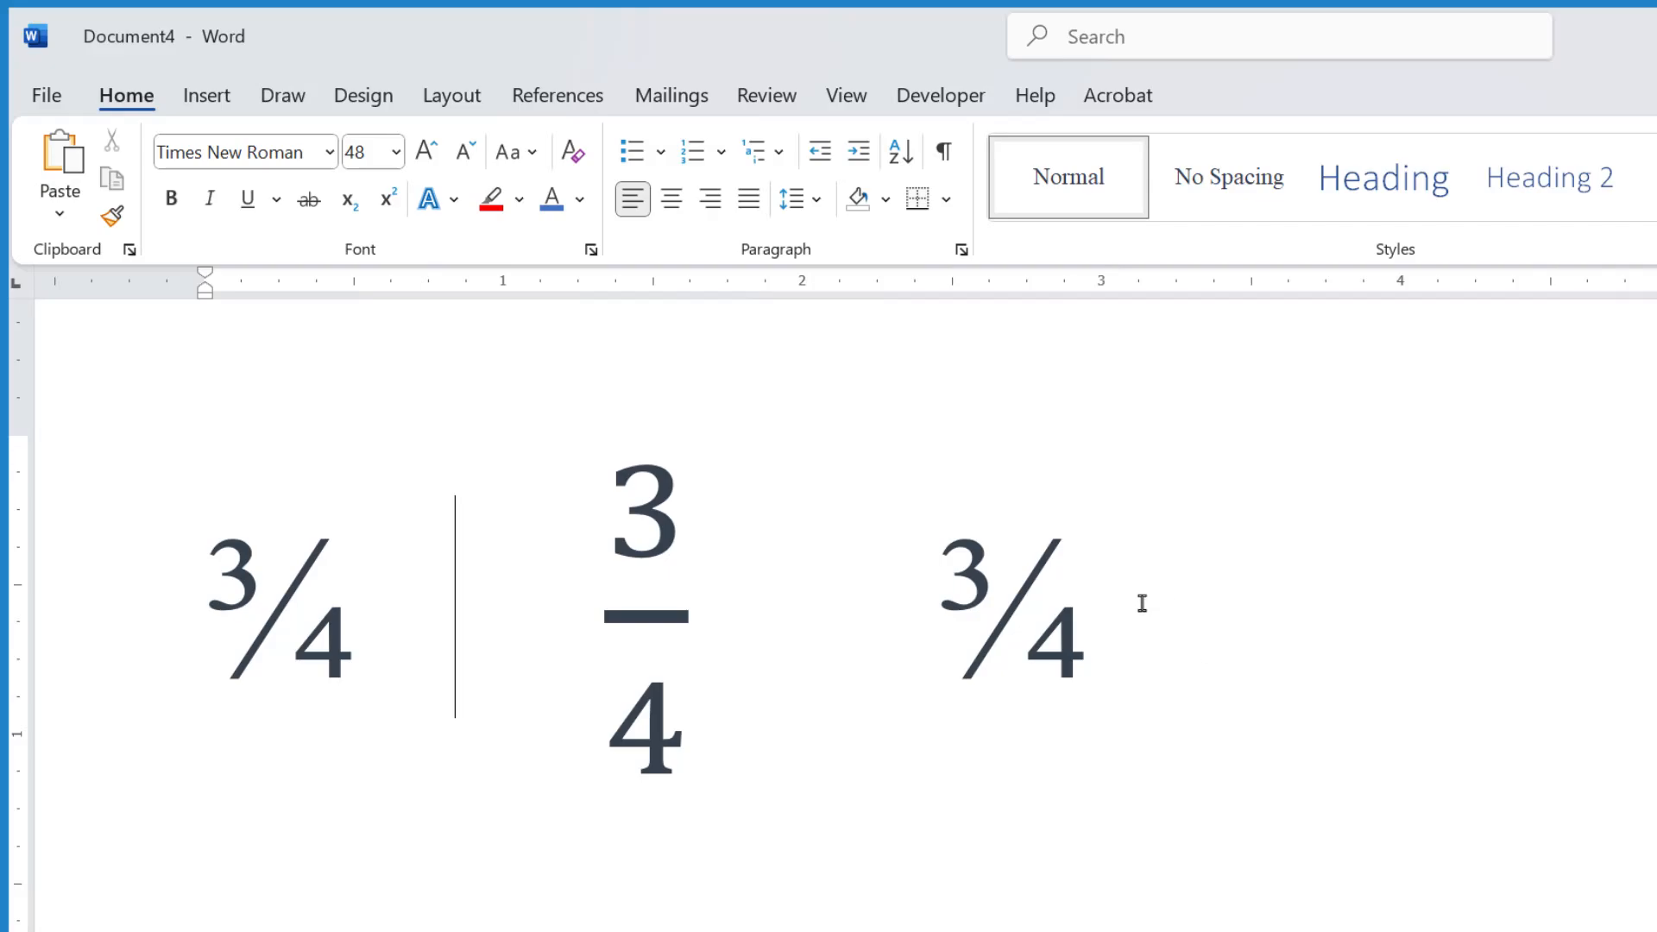
mouse_move(148, 359)
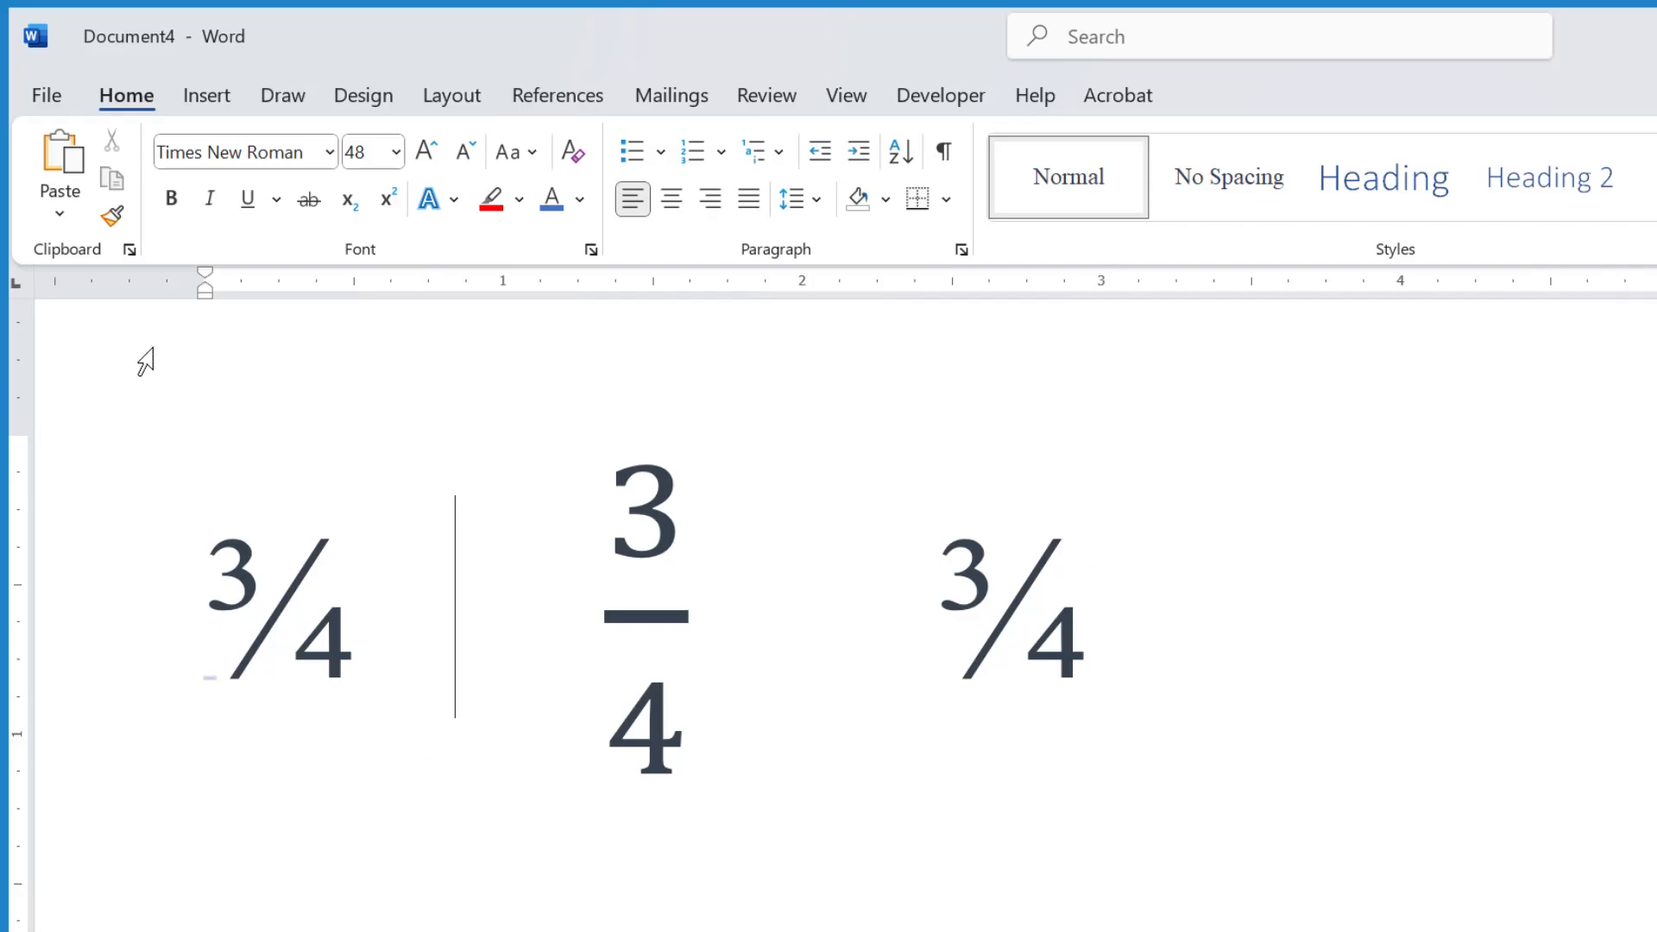